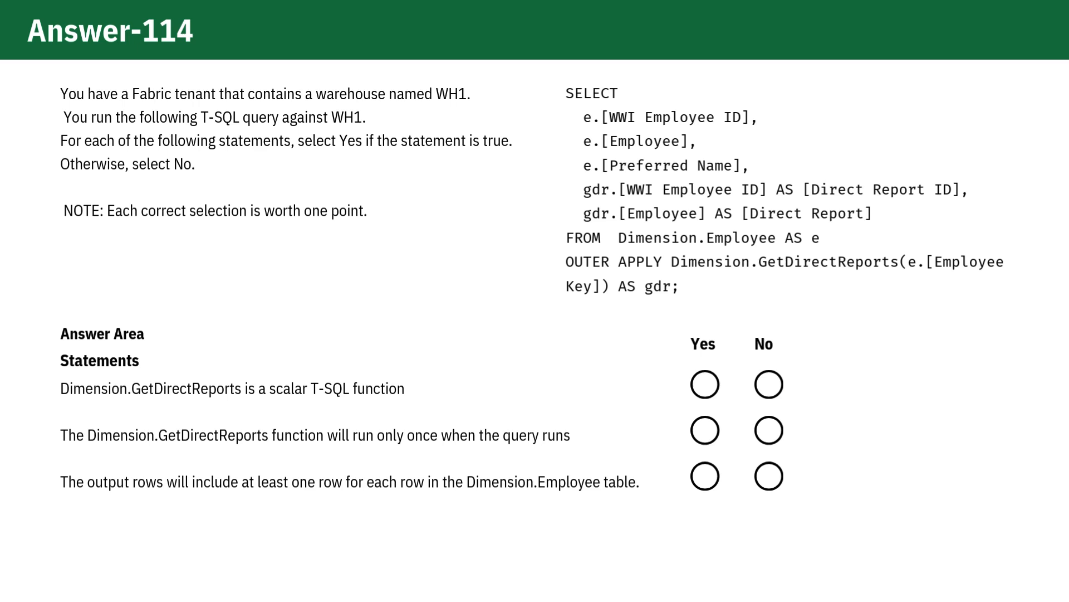
- Mark No for the scalar-function claim and the runs-only-once claim
left_click(769, 384)
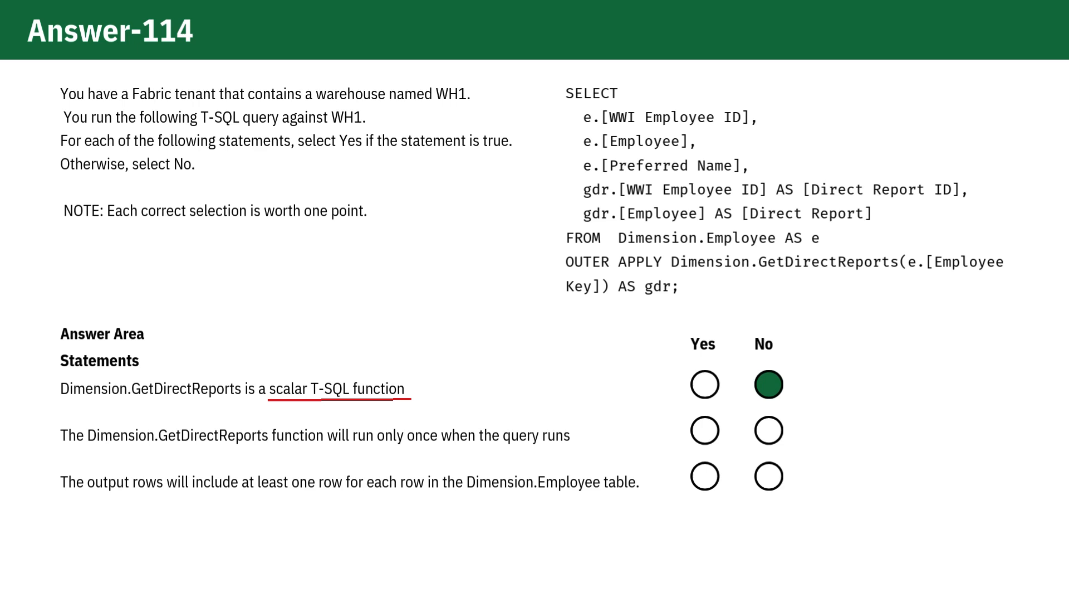
left_click(770, 430)
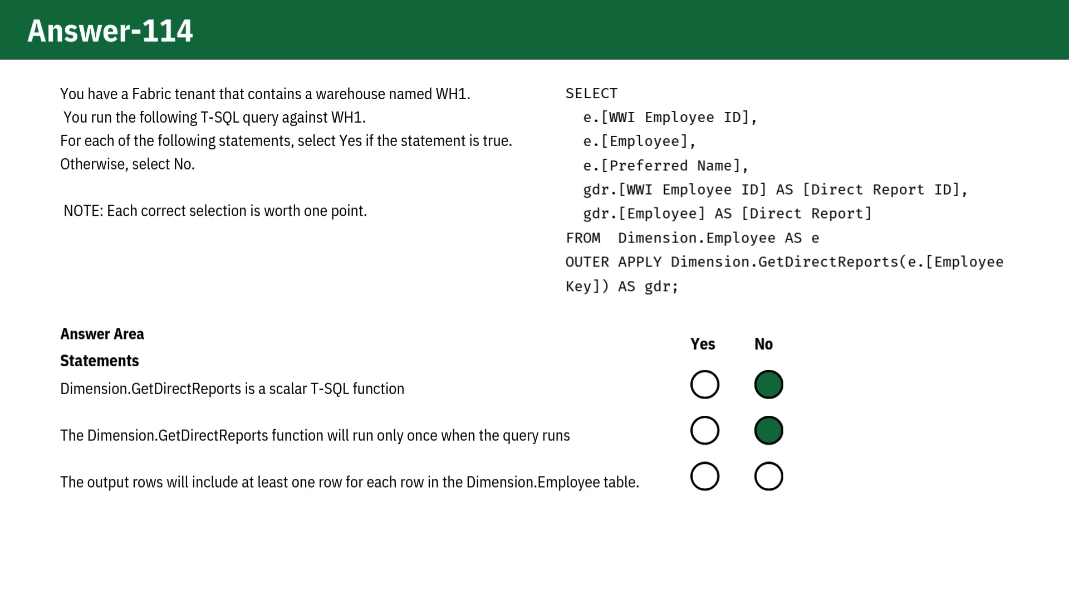